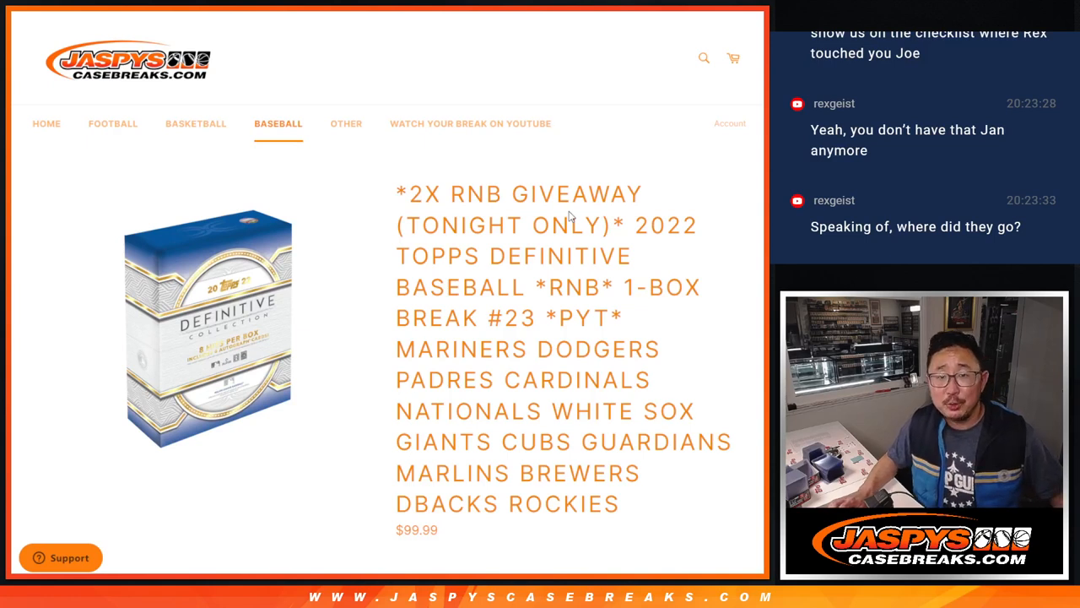
mouse_move(526, 300)
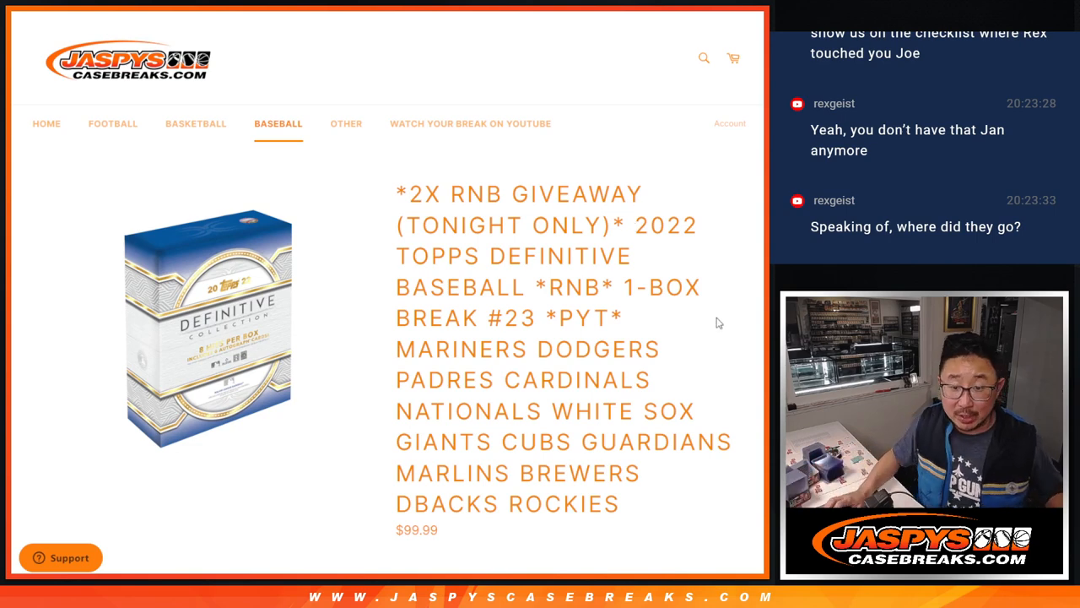
Review the break's team list and random-number rules on the Jaspys Case Breaks listing.
drag(397, 349, 618, 504)
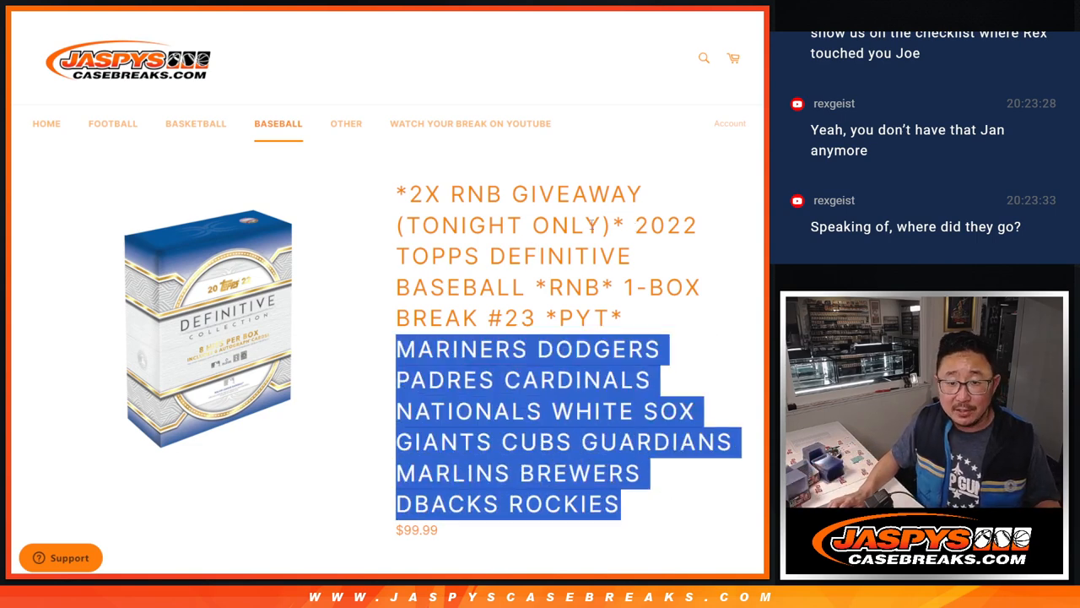
scroll(down, 3)
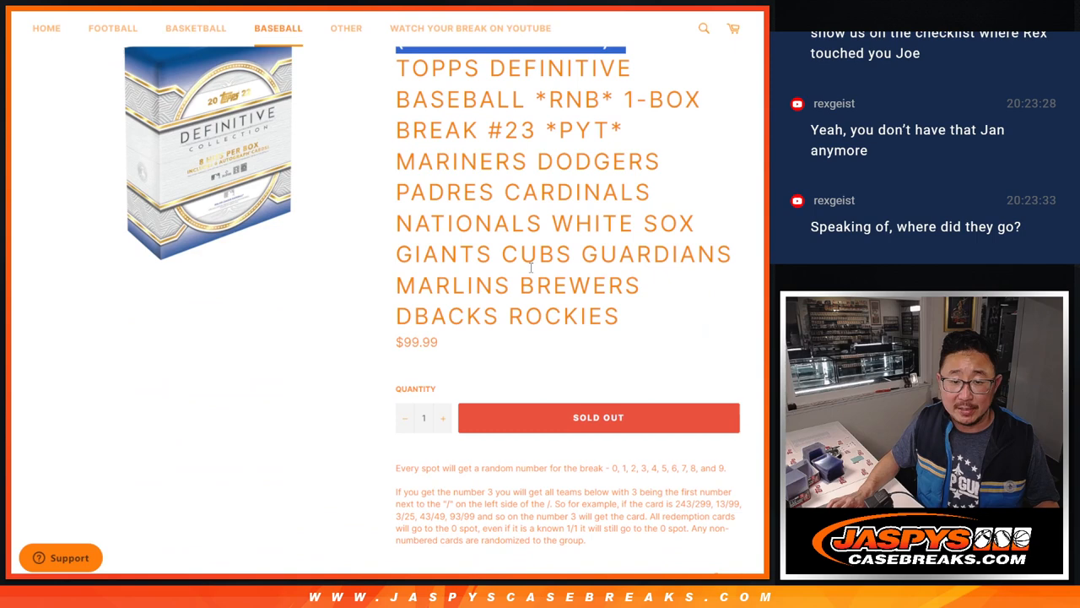
scroll(up, 3)
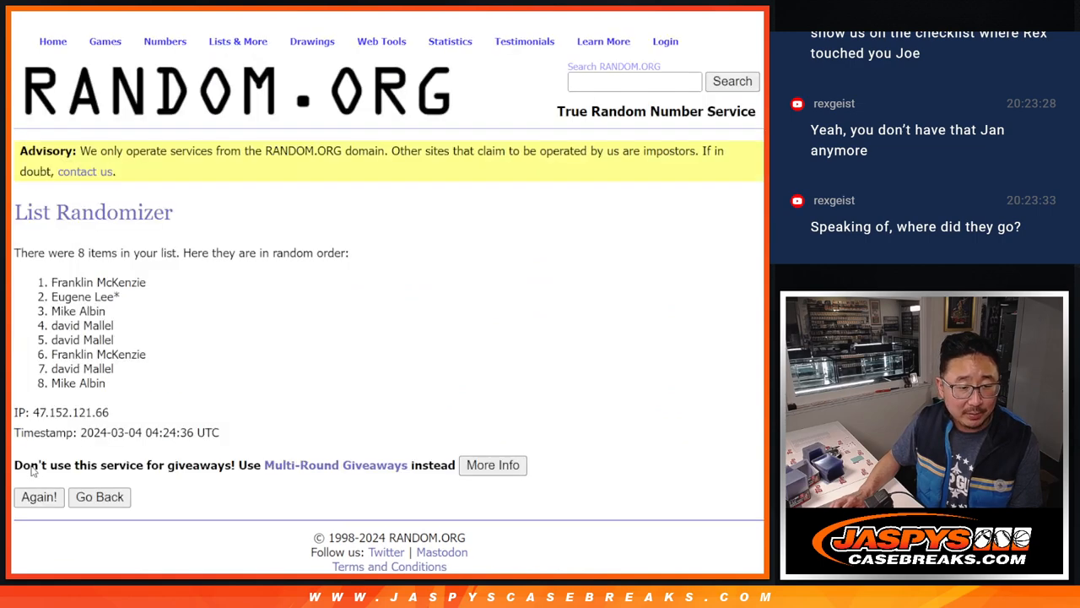
Reshuffle the eight buyer names on Random.org several more times.
click(38, 496)
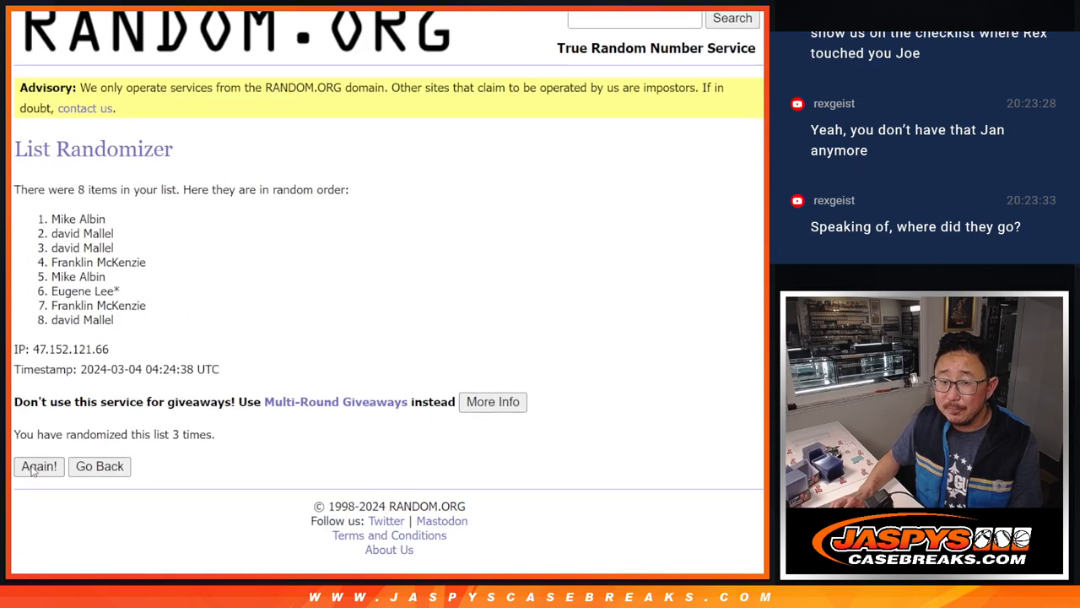
click(38, 466)
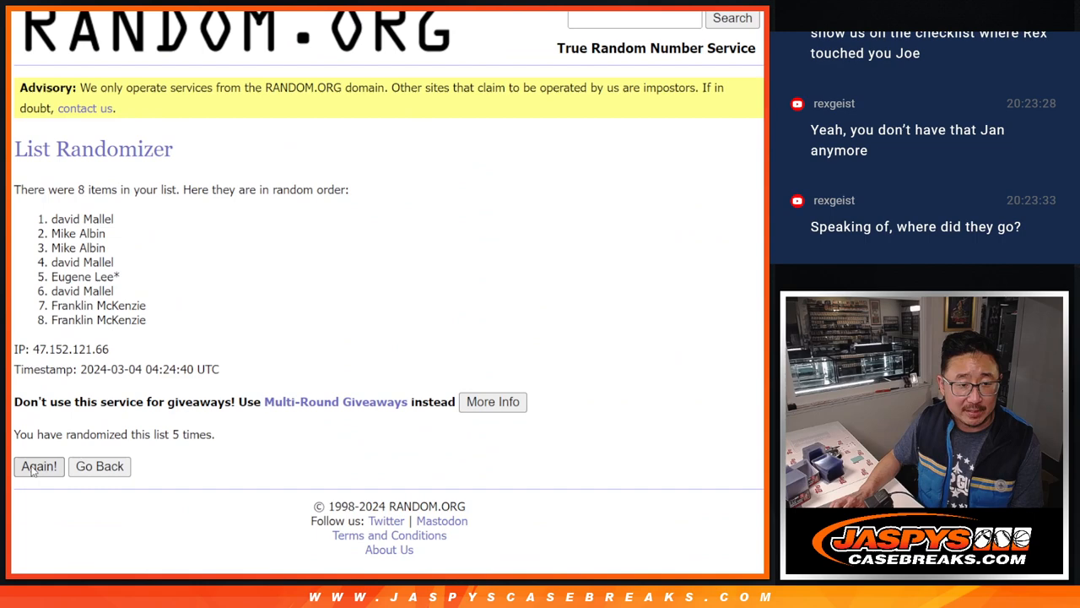
click(39, 466)
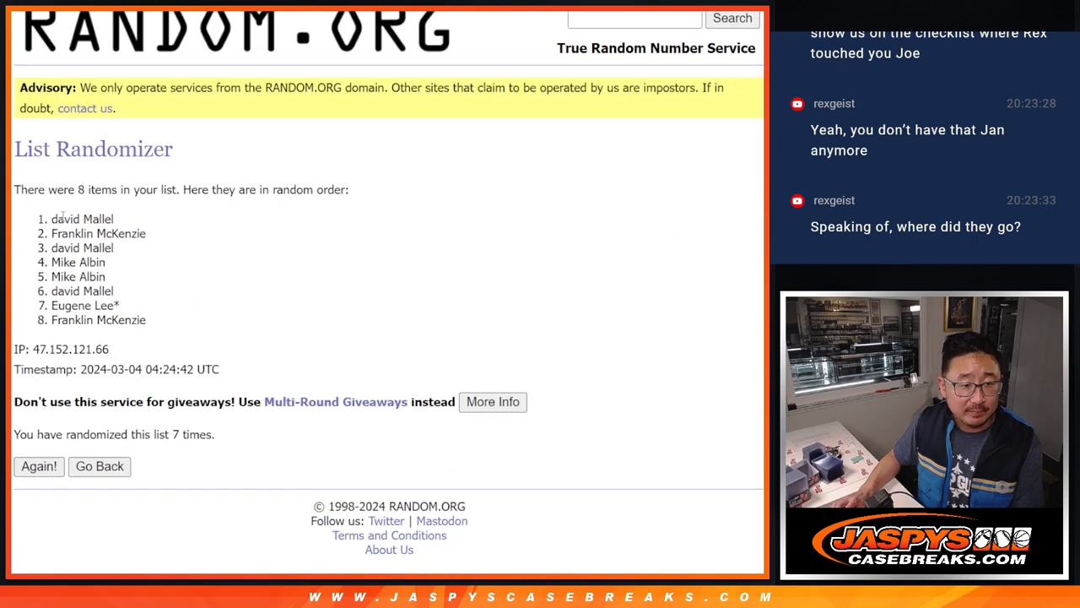
drag(52, 219, 143, 233)
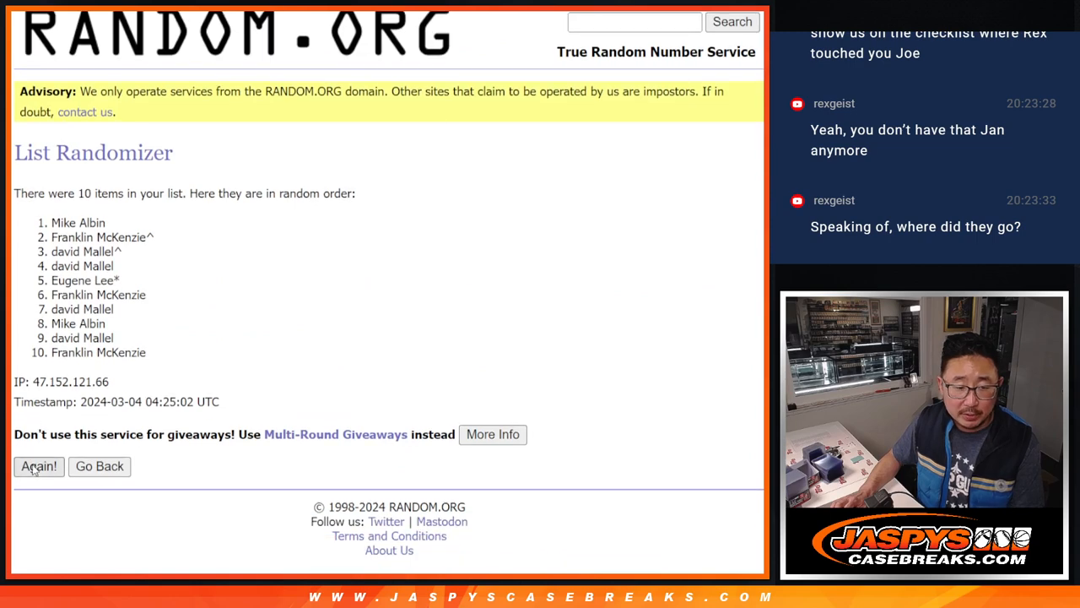
click(39, 466)
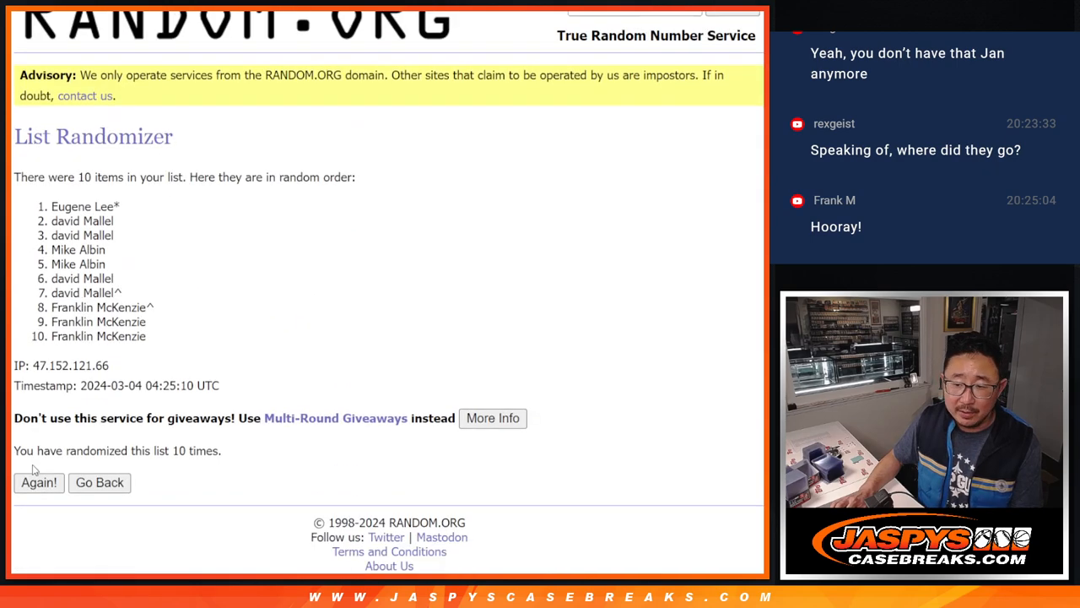
click(39, 482)
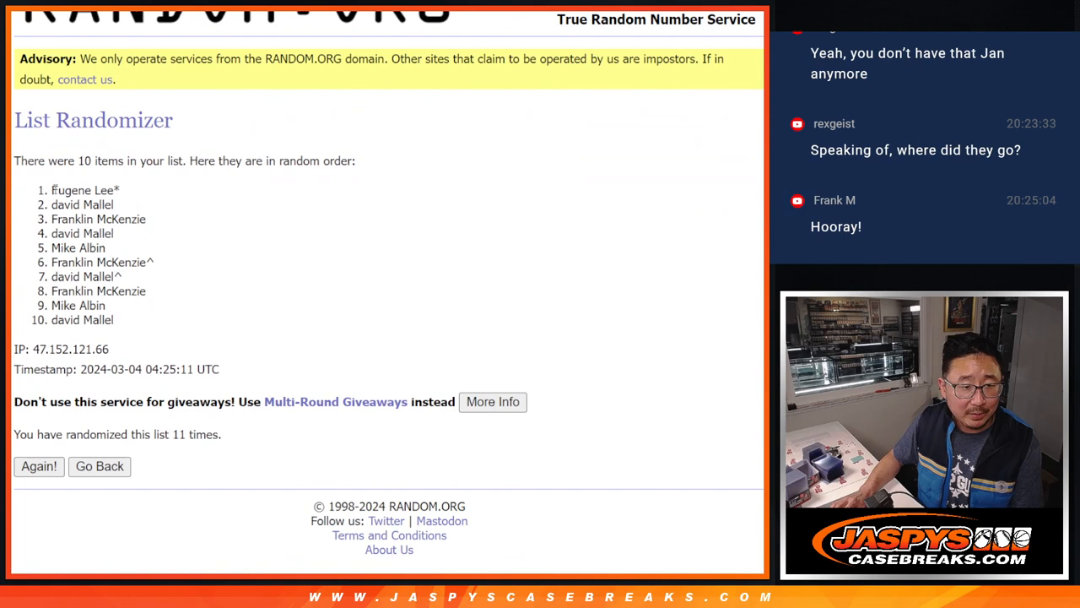
drag(52, 190, 116, 320)
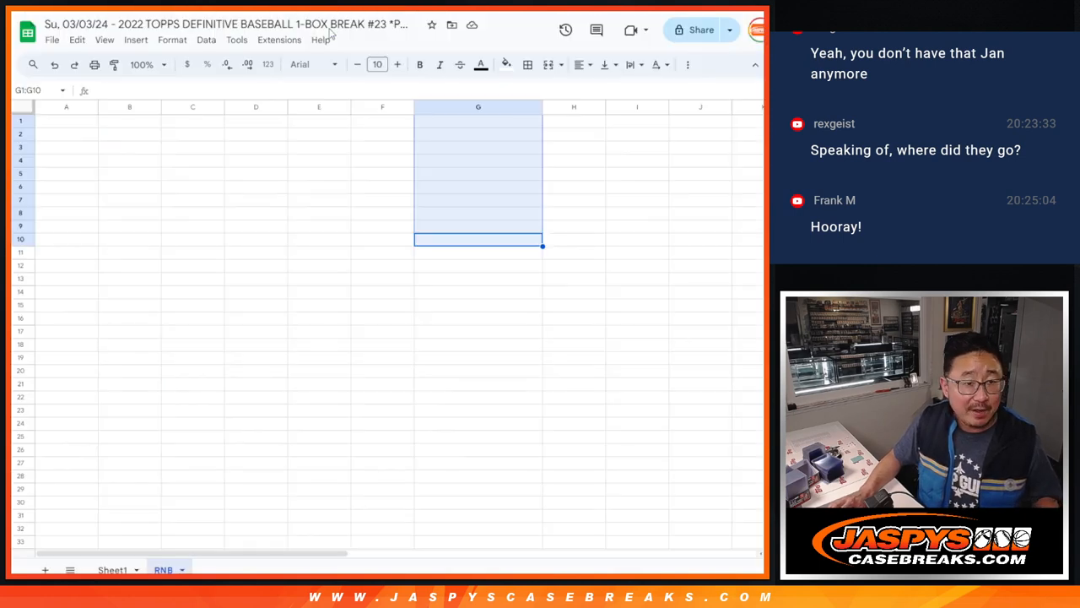
Select the first cell in the RNB sheet for the names.
click(141, 64)
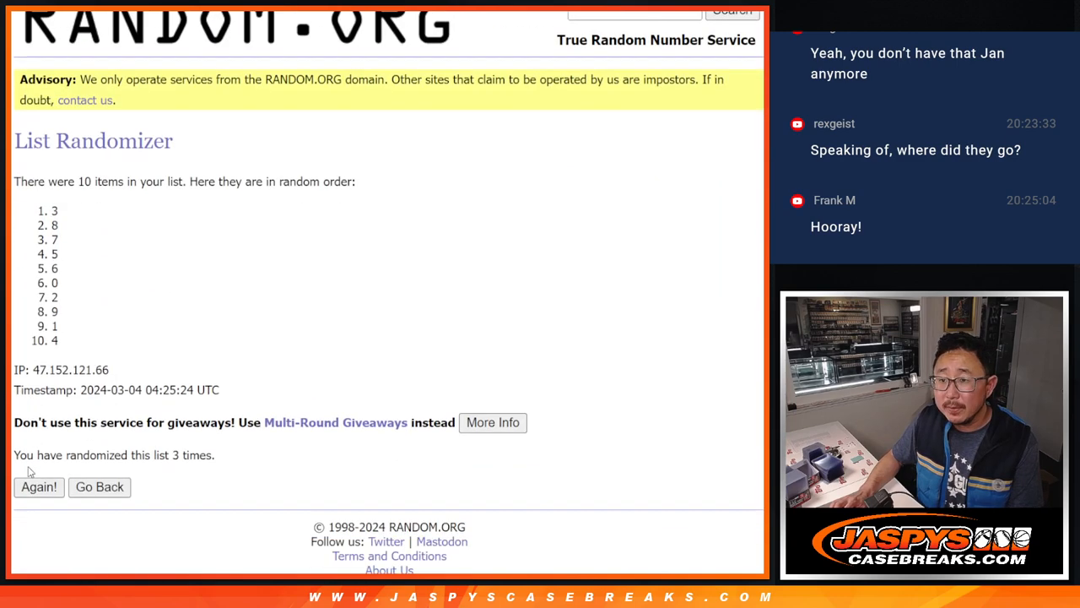
Reshuffle the digits 0–9 four more times on Random.org.
click(39, 486)
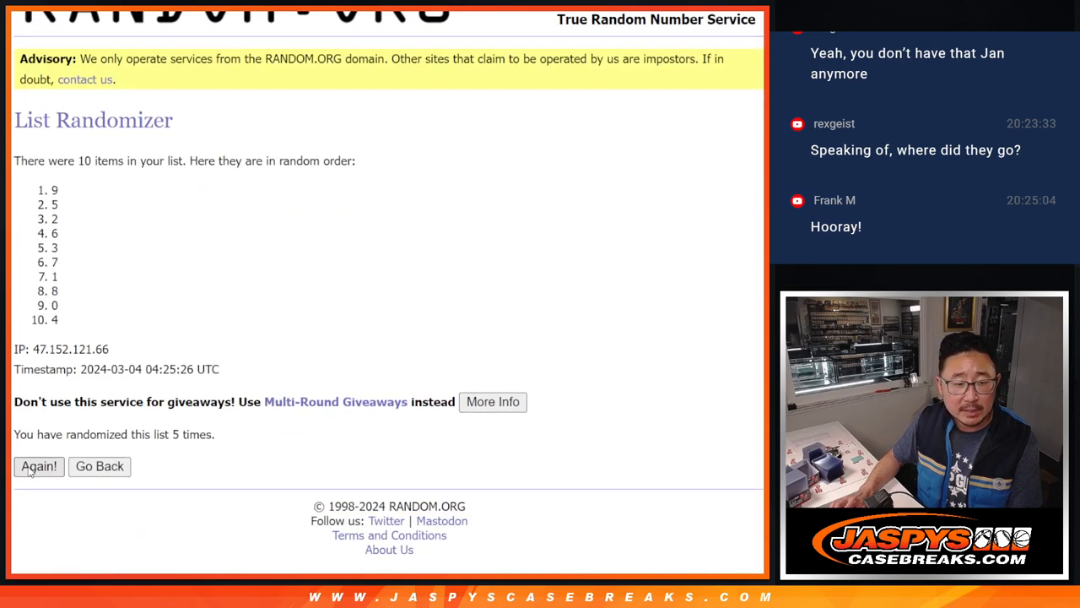
click(39, 466)
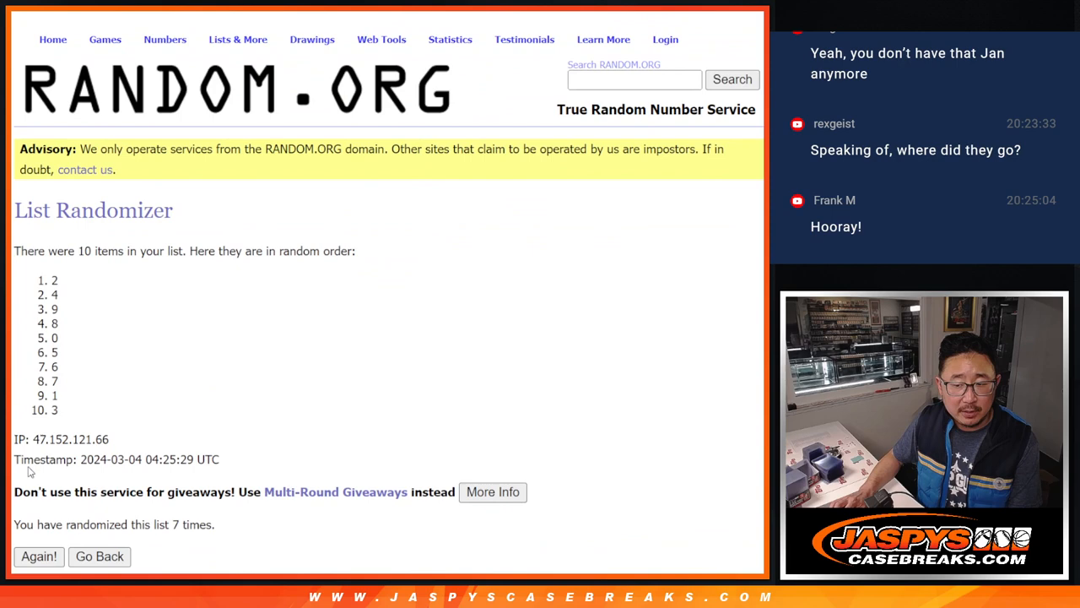
click(38, 556)
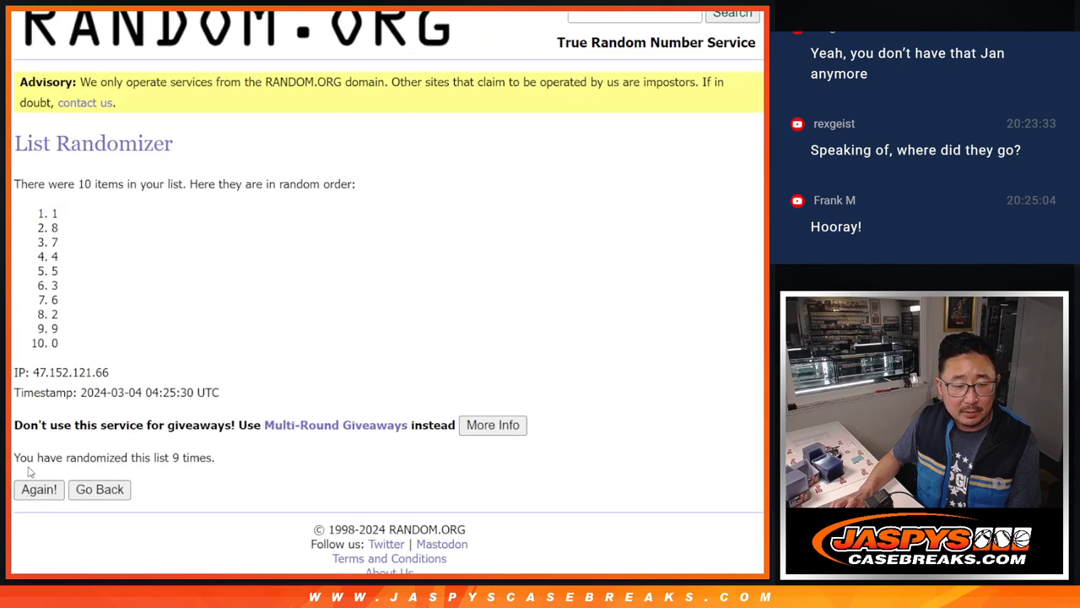
click(39, 490)
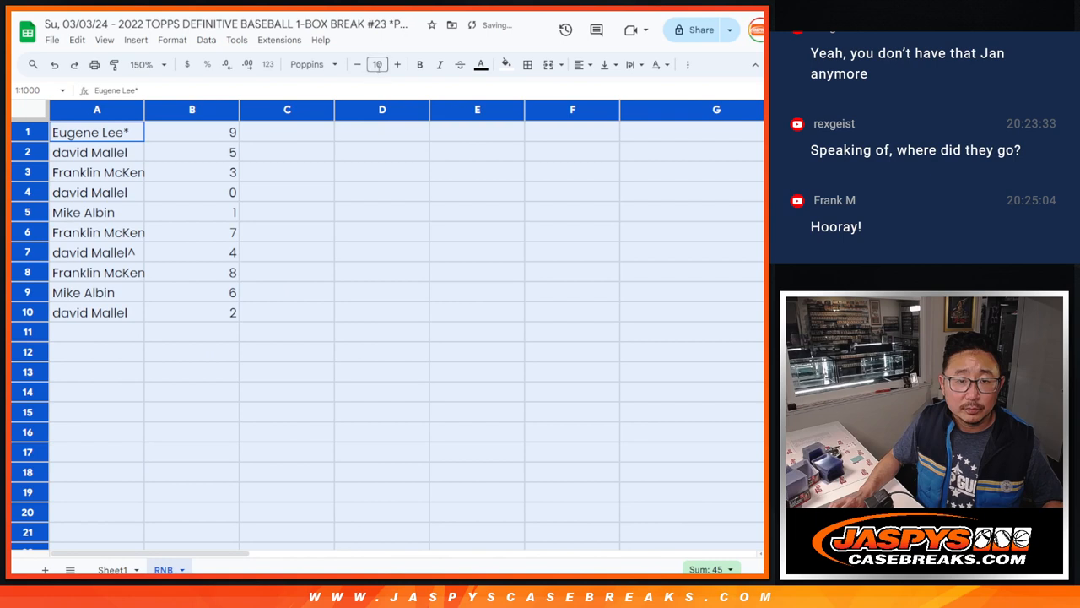
Set the font size of the name–number list to 14.
click(377, 65)
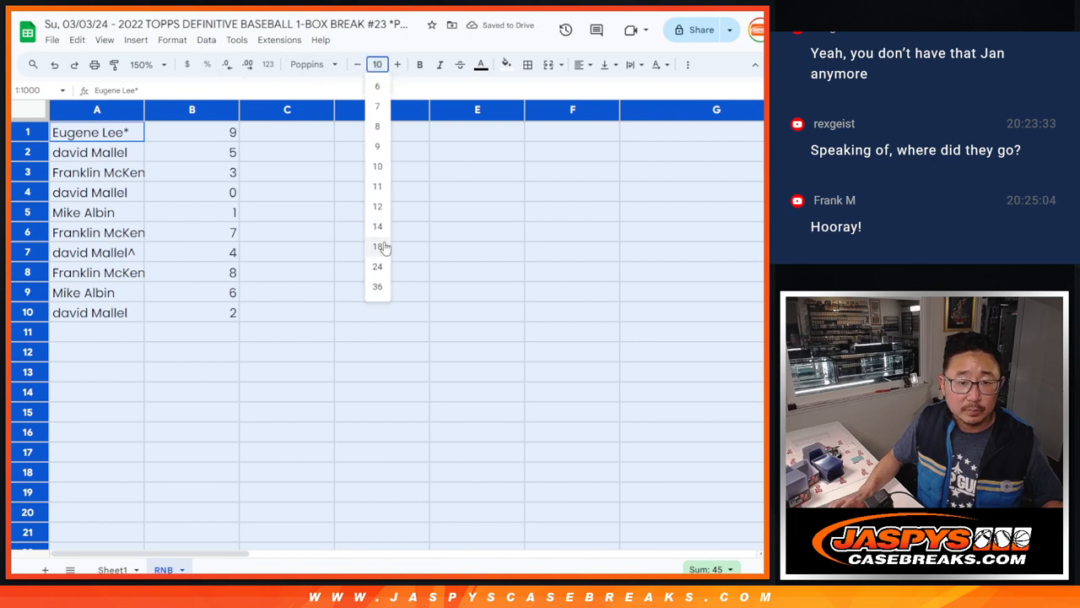
click(377, 226)
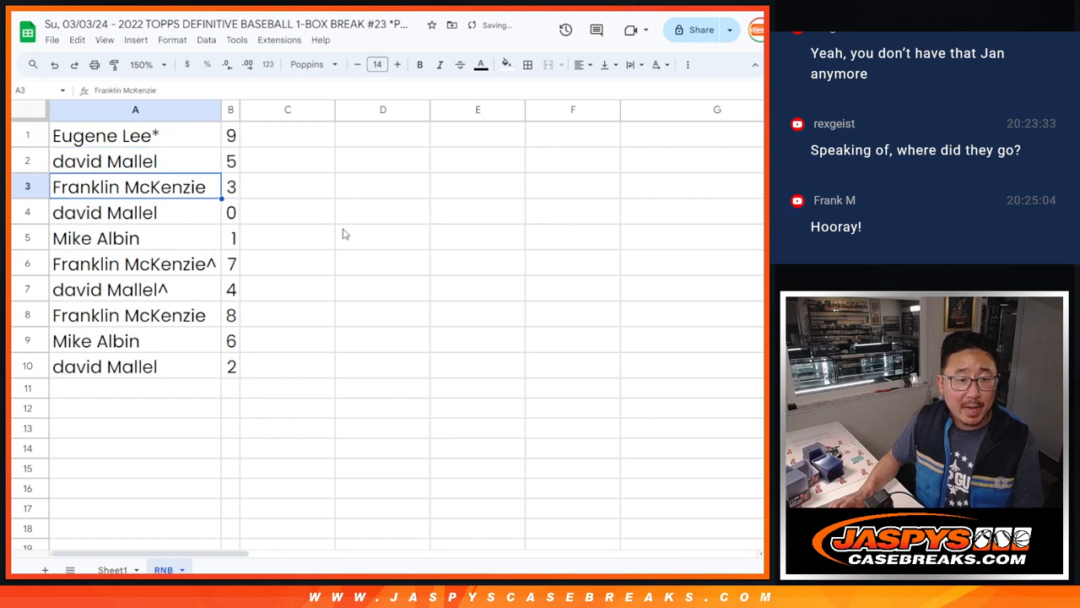
click(104, 211)
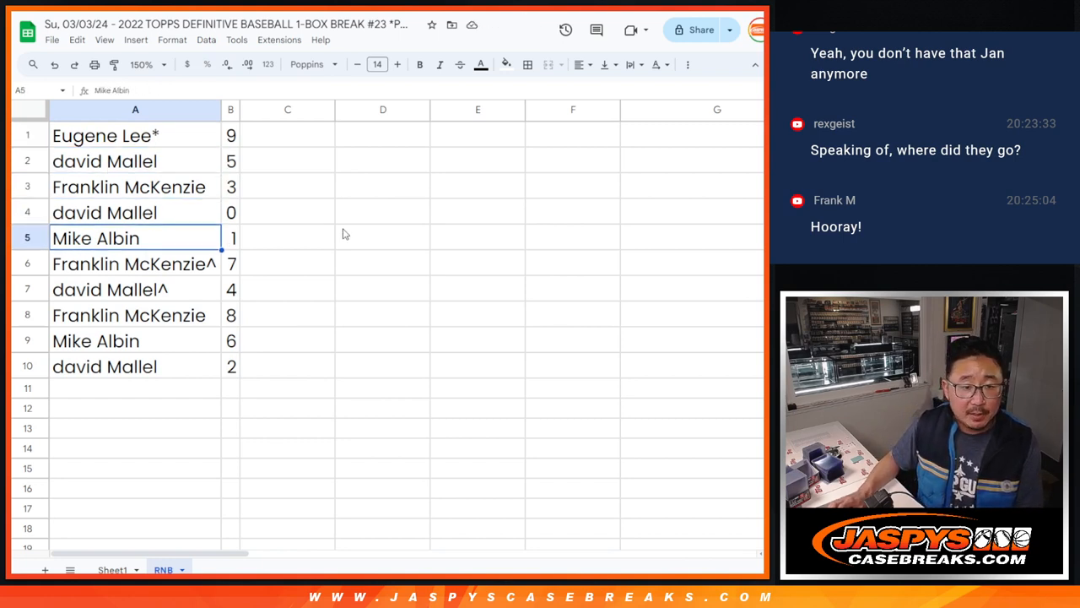
click(105, 212)
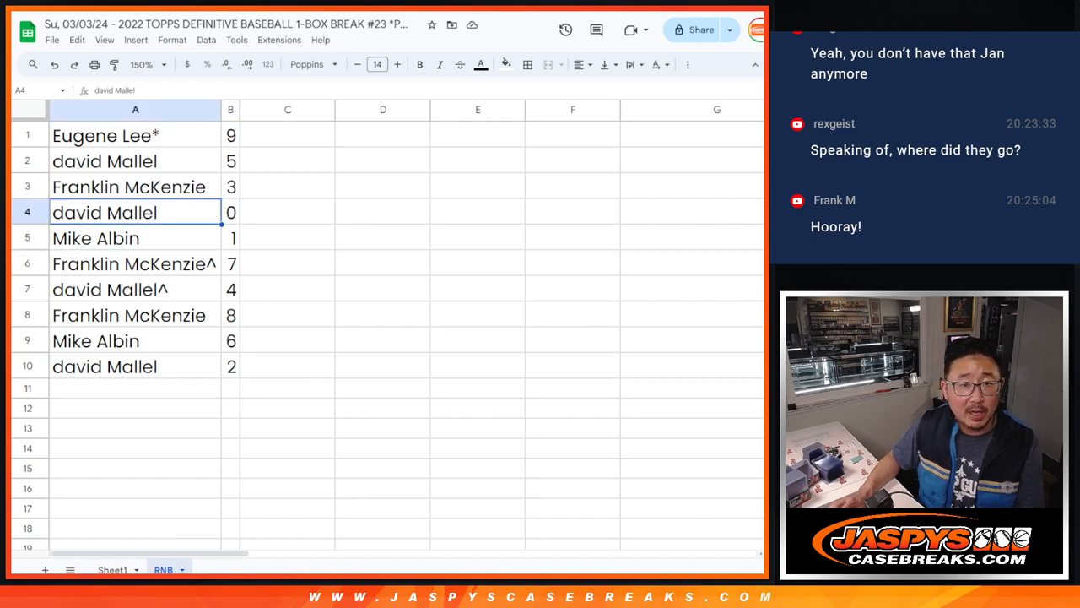
mouse_move(454, 213)
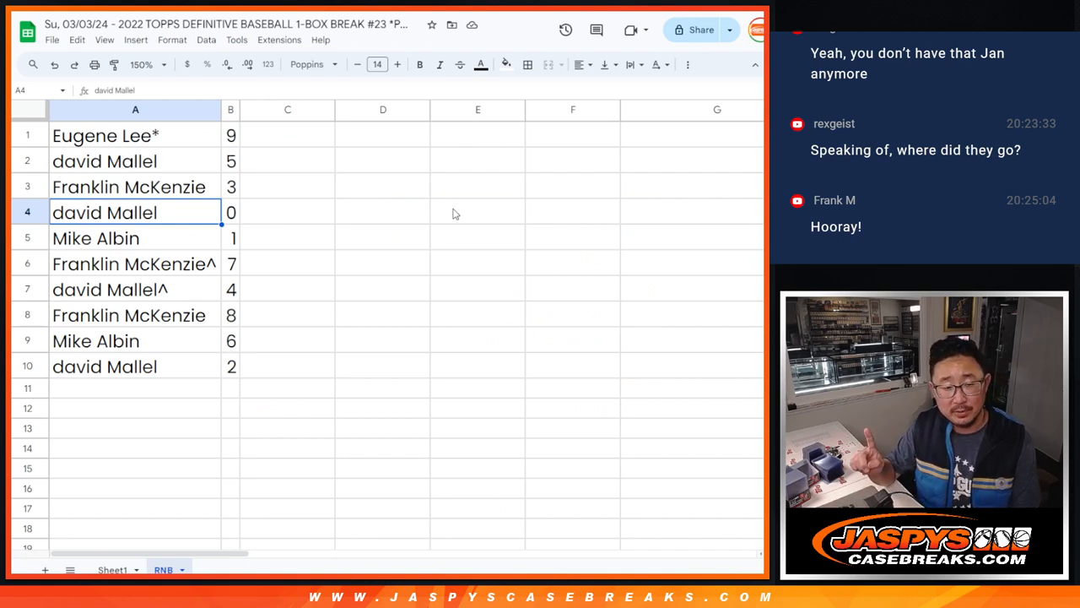
mouse_move(178, 236)
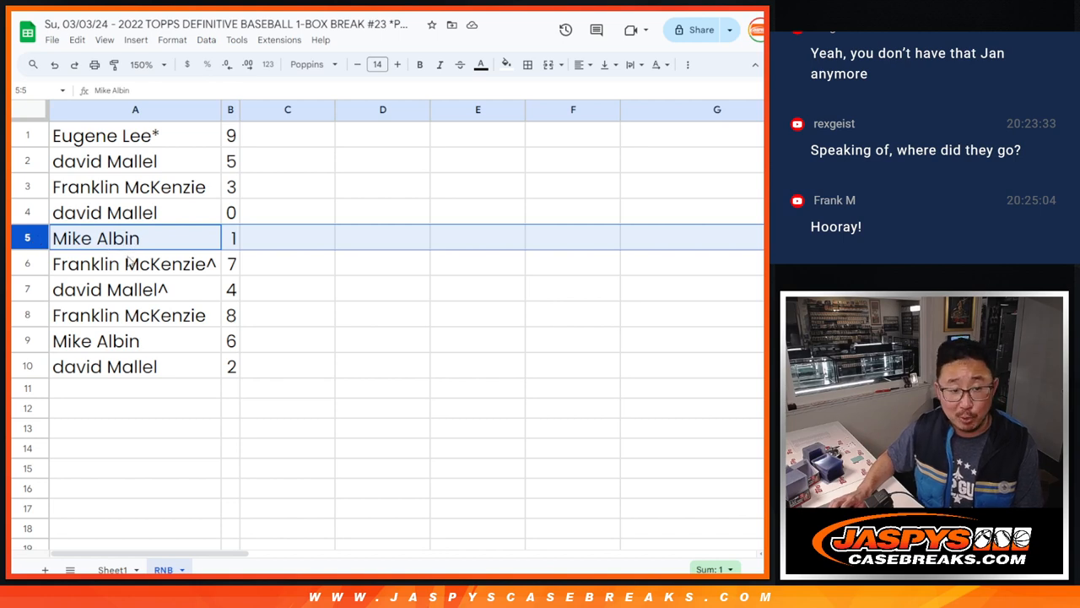
click(134, 264)
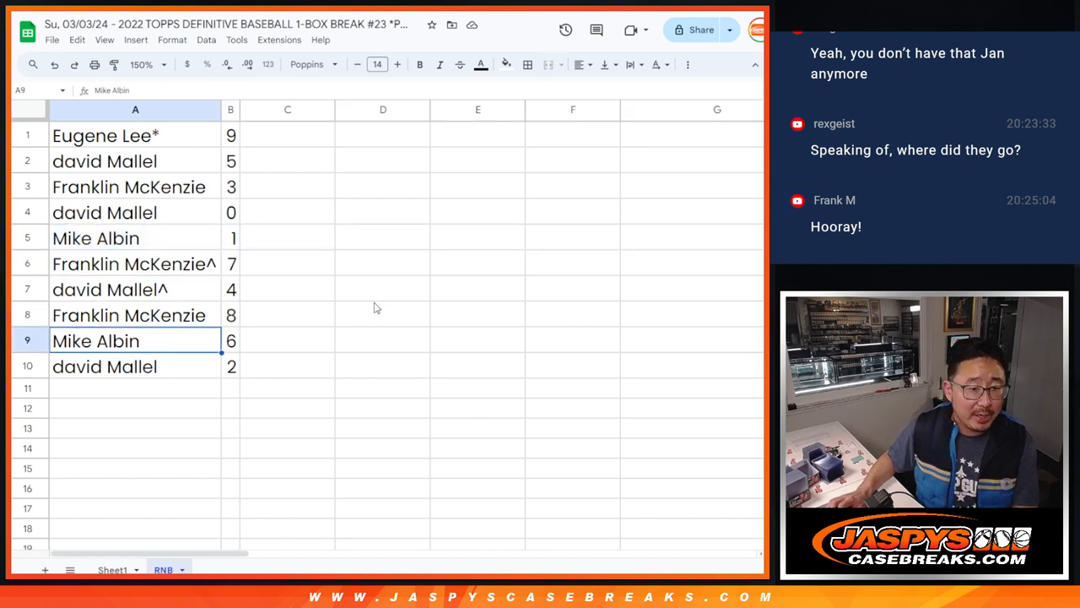
click(135, 366)
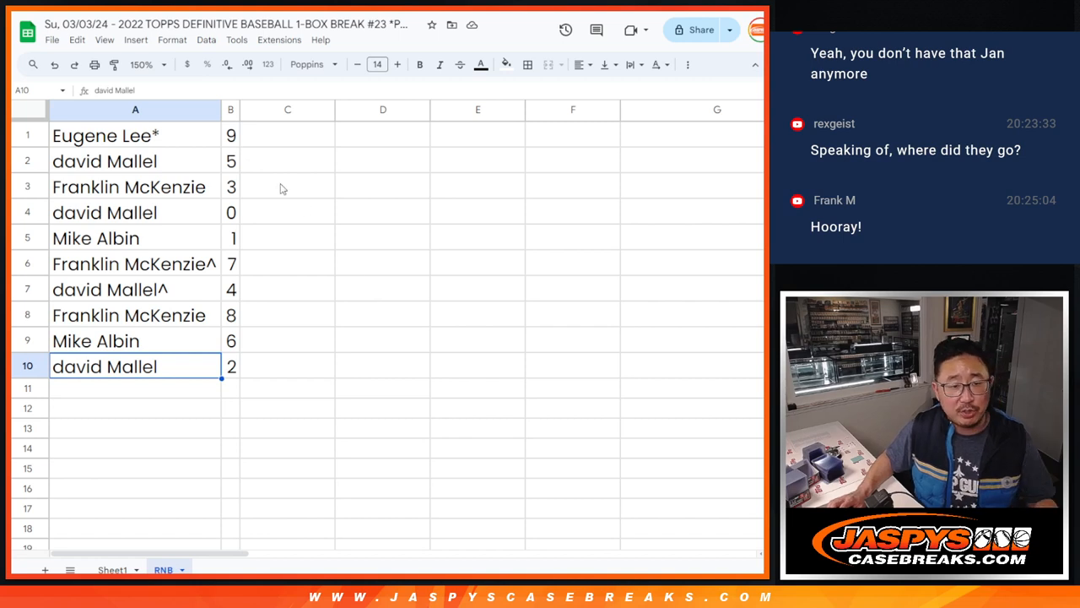
Sort the sheet A to Z by column B so numbers run 0–9.
right_click(231, 110)
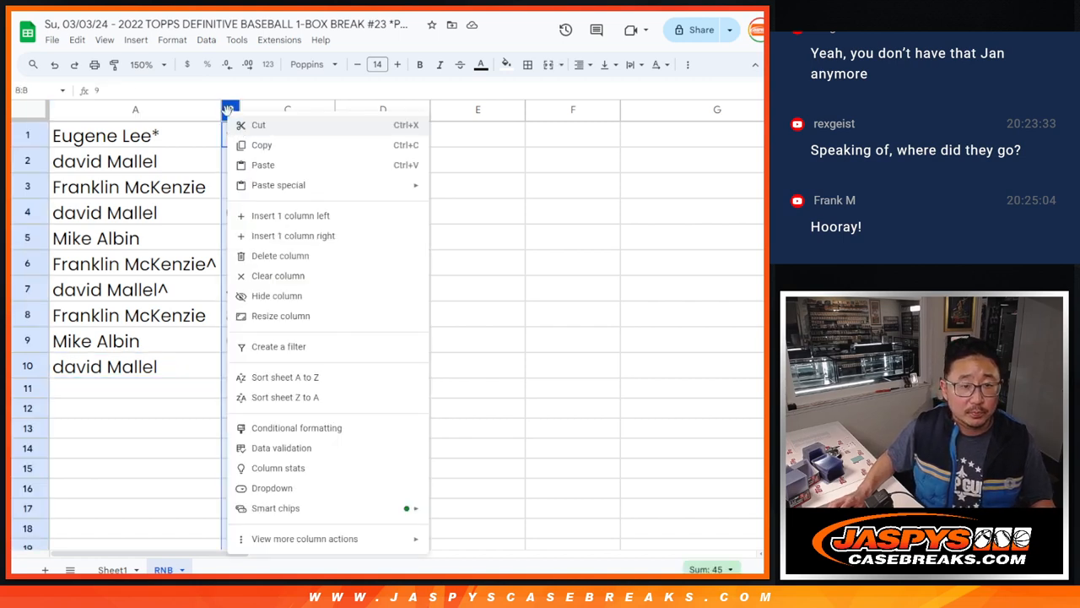
mouse_move(338, 377)
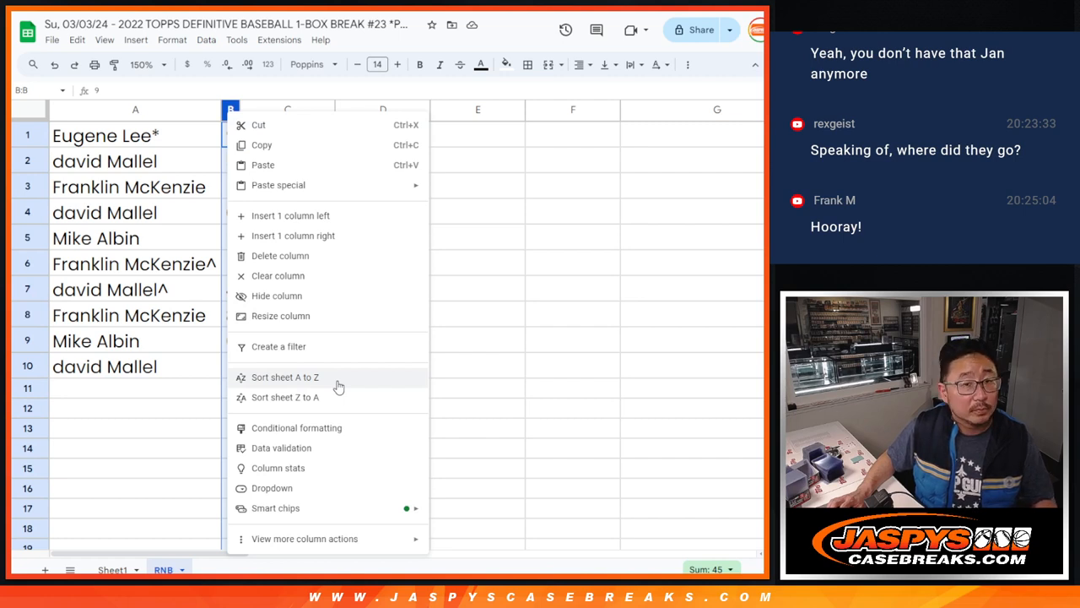
click(285, 377)
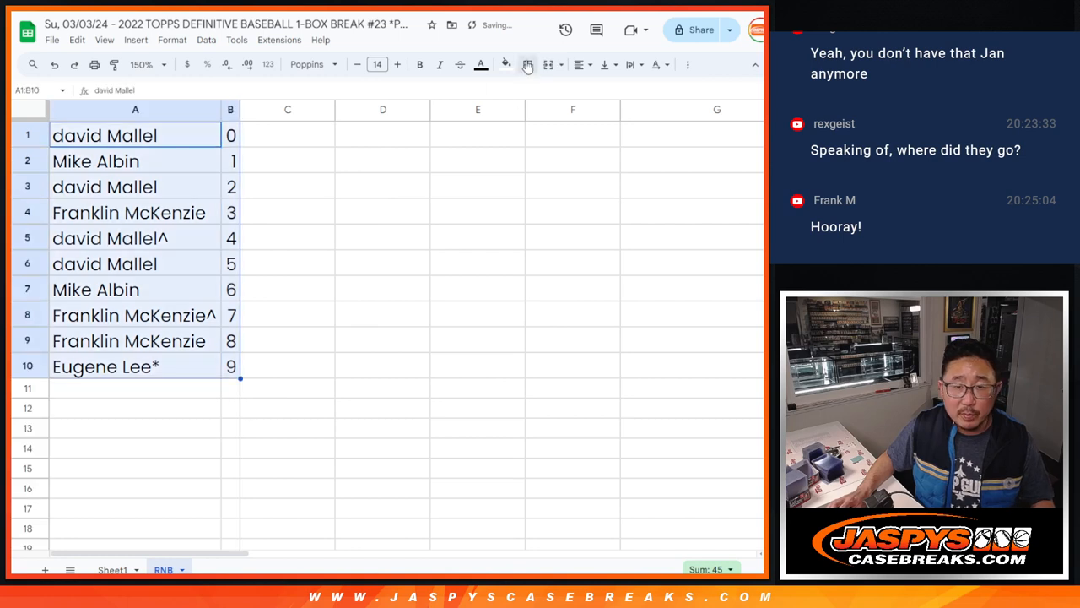